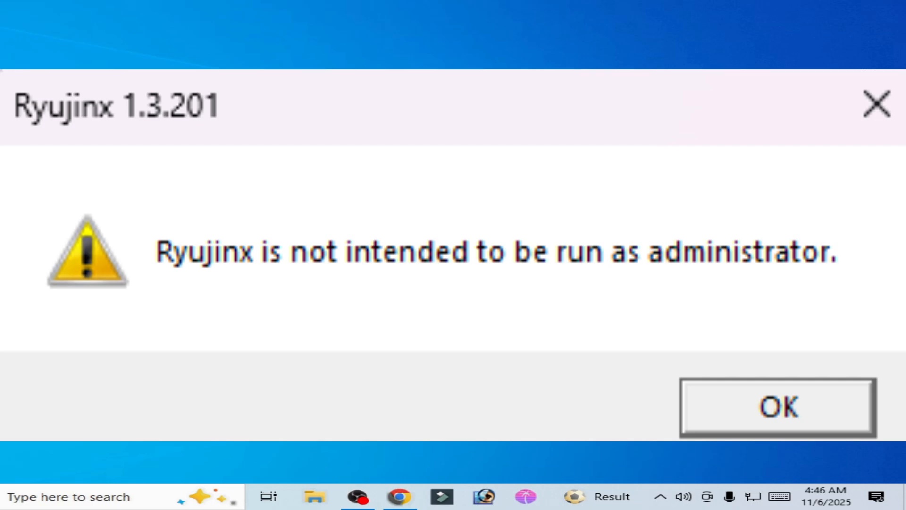
Dismiss the 'not intended to be run as administrator' warning with OK.
{"action": "left_click", "coordinate": [777, 407]}
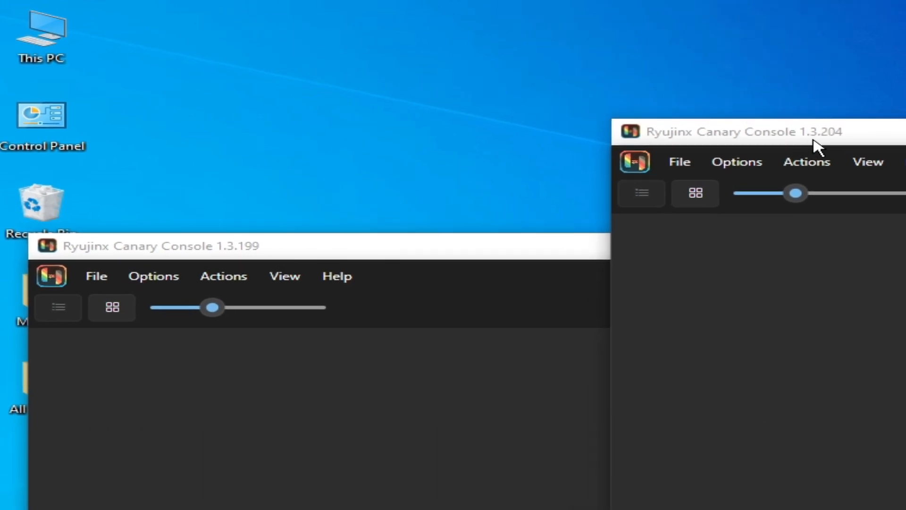
{"action": "mouse_move", "coordinate": [855, 142]}
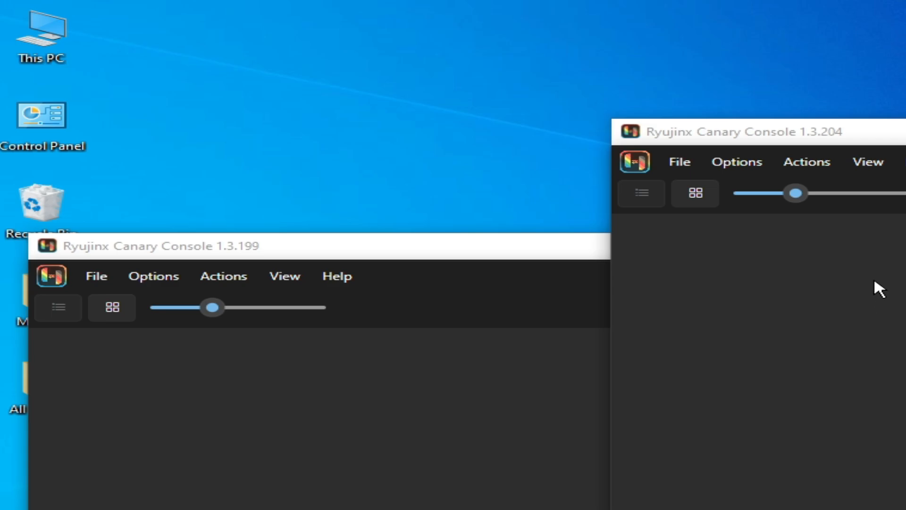
{"action": "mouse_move", "coordinate": [785, 143]}
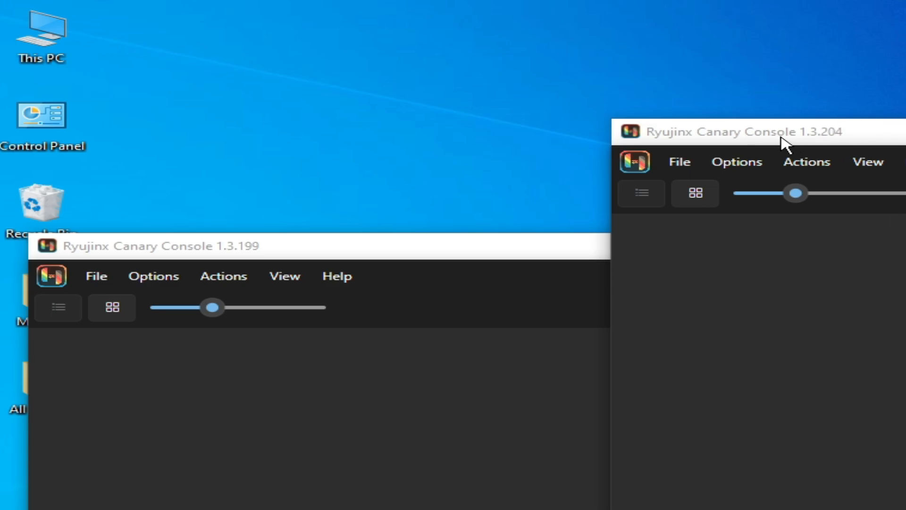
{"action": "mouse_move", "coordinate": [811, 291]}
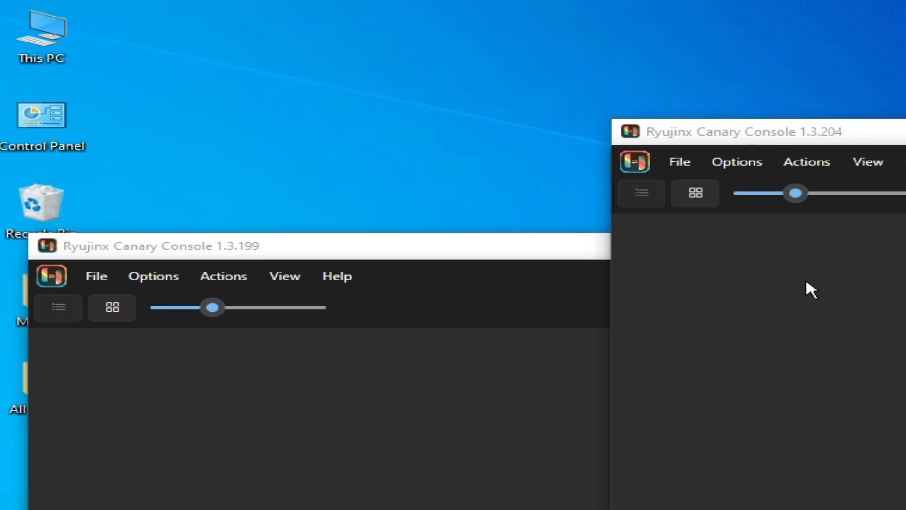
{"action": "mouse_move", "coordinate": [466, 284]}
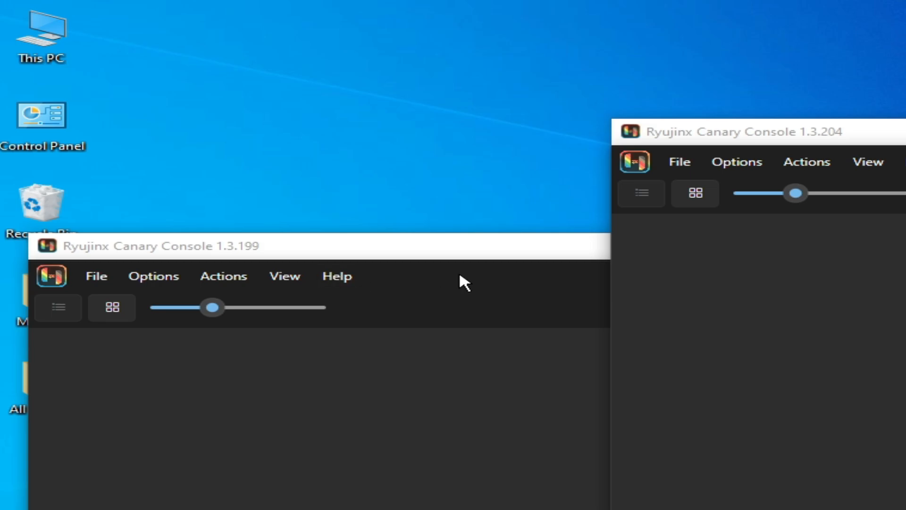
{"action": "mouse_move", "coordinate": [144, 257]}
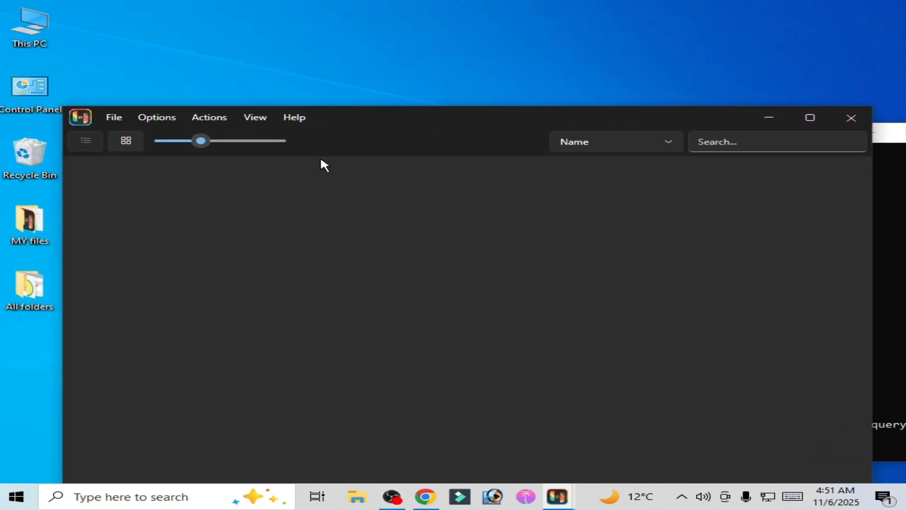
Use File > Open Ryujinx Folder to show the emulator's data folder in Explorer.
{"action": "left_click", "coordinate": [114, 117]}
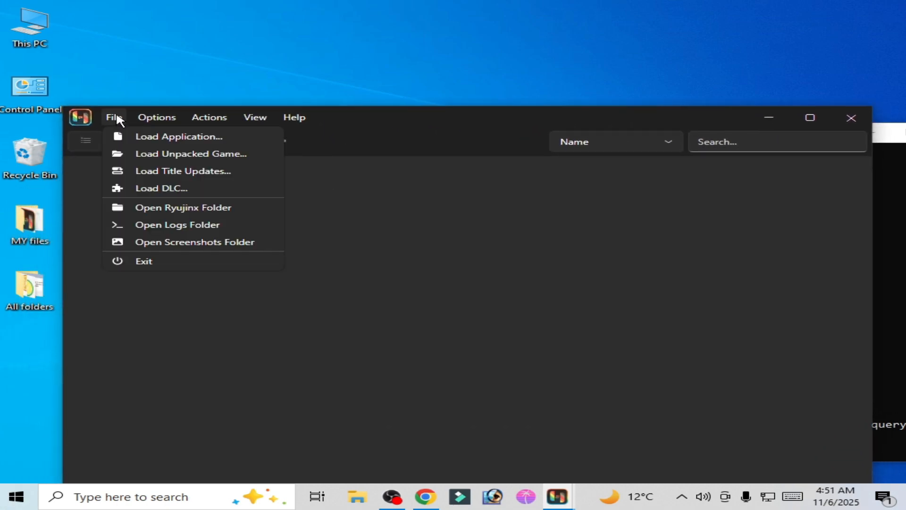
{"action": "mouse_move", "coordinate": [176, 207]}
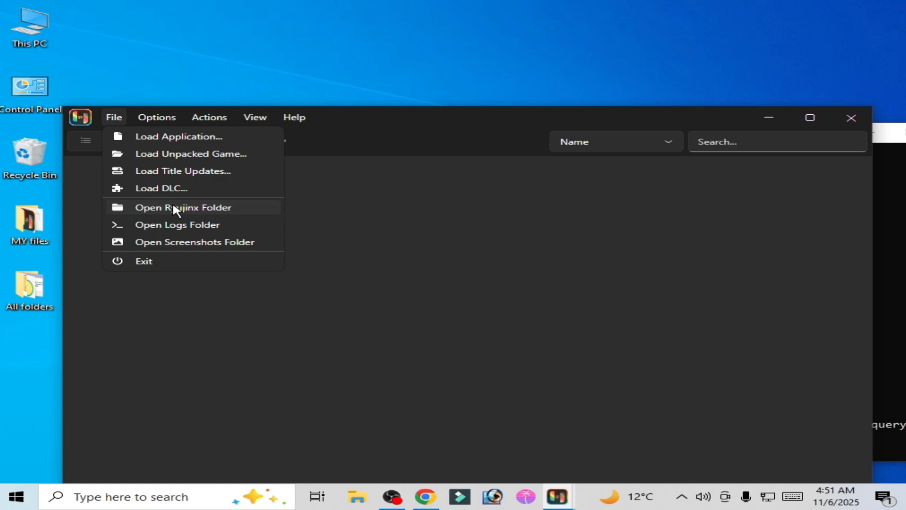
{"action": "left_click", "coordinate": [183, 207]}
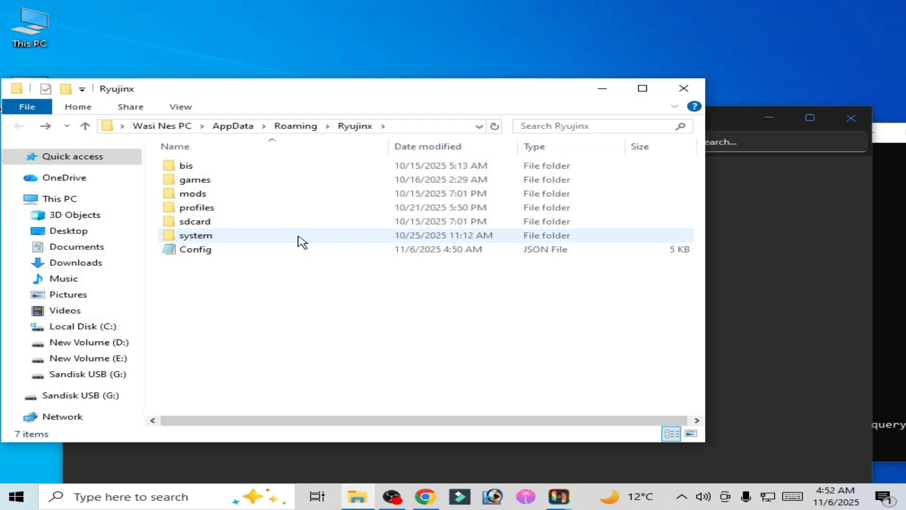
{"action": "left_click", "coordinate": [195, 179]}
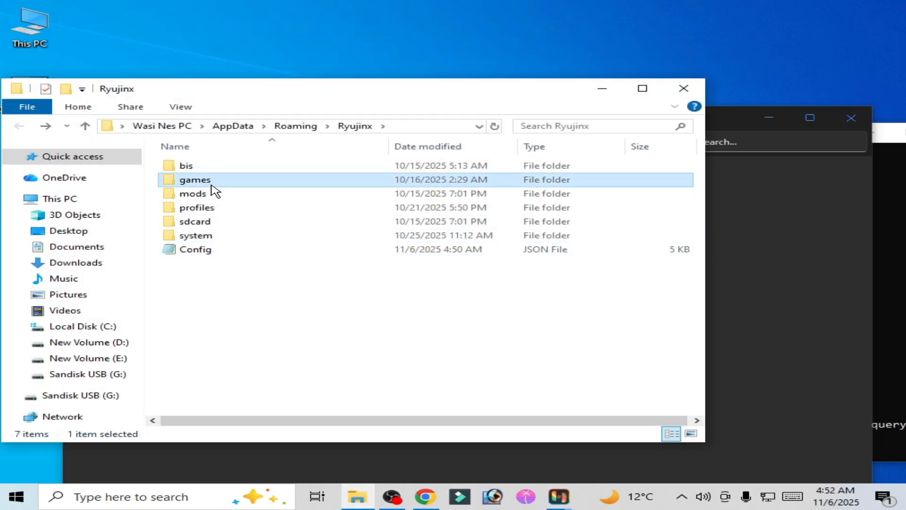
{"action": "double_click", "coordinate": [193, 179]}
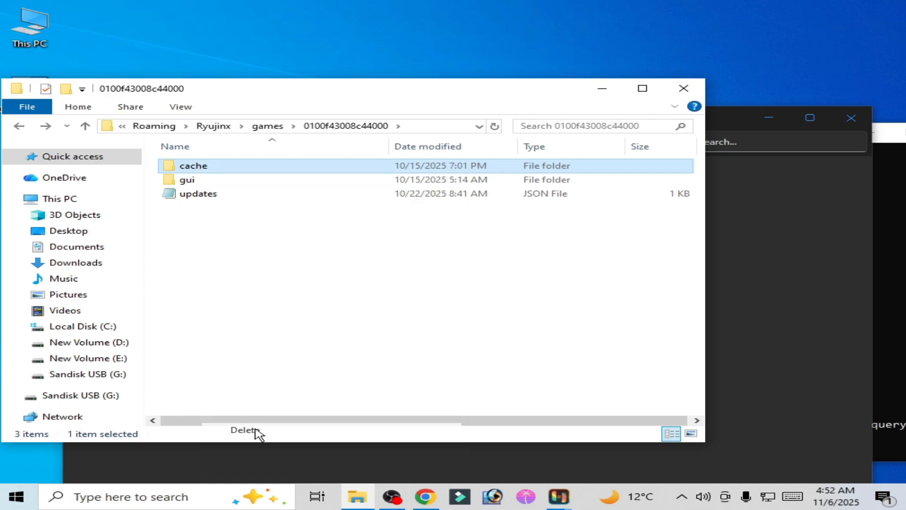
{"action": "left_click", "coordinate": [85, 126]}
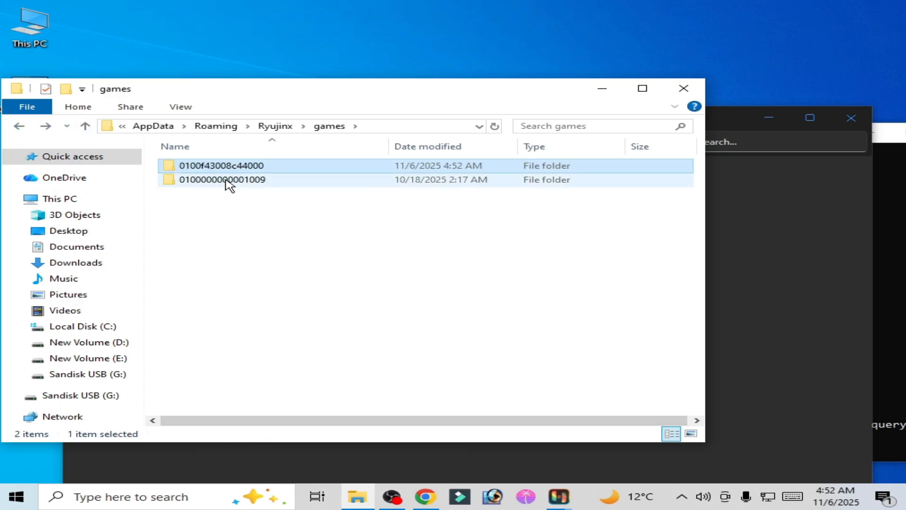
{"action": "double_click", "coordinate": [222, 179]}
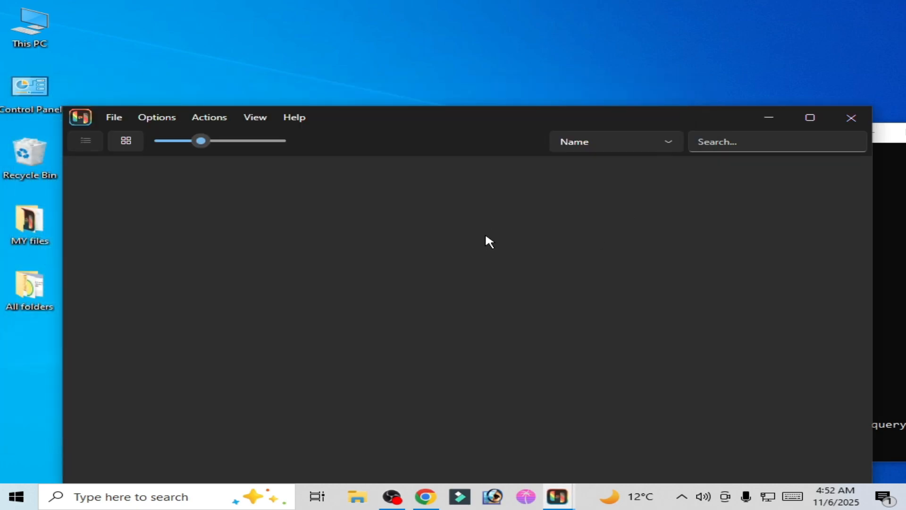
{"action": "mouse_move", "coordinate": [469, 255]}
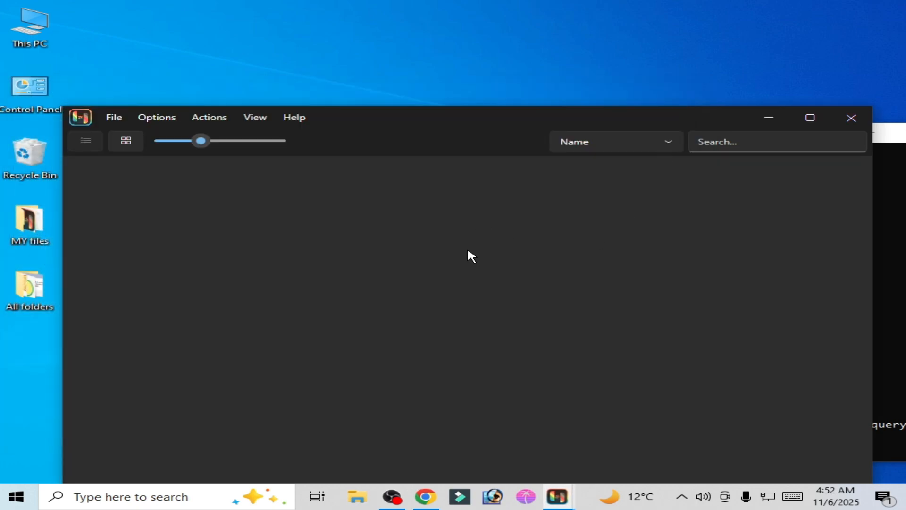